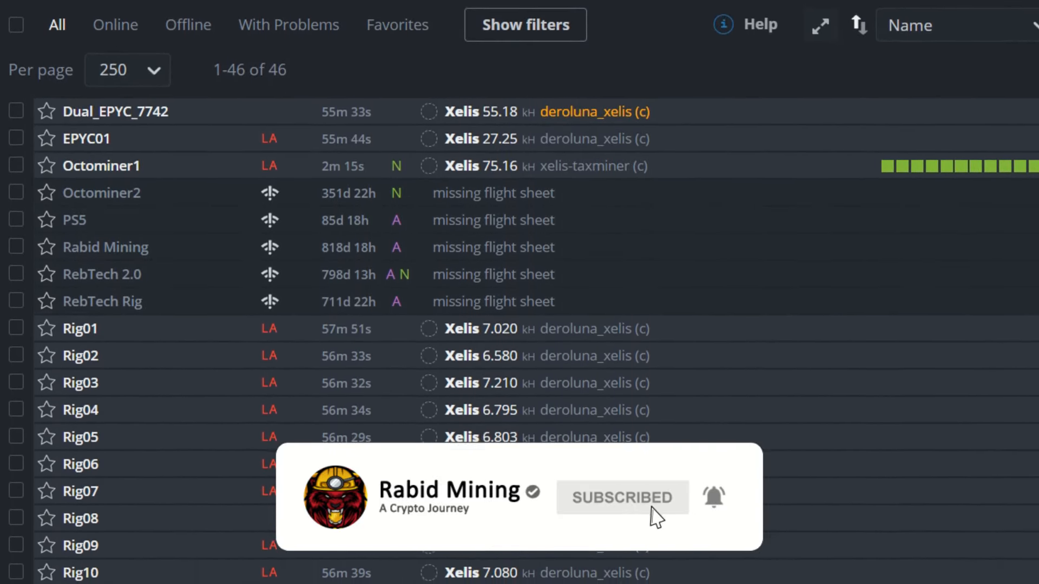
Step: Locate the deroluna_xelis-v0.2_hiveos.tar.gz asset under release 0.2 and bring up its link options
scroll(down, 3)
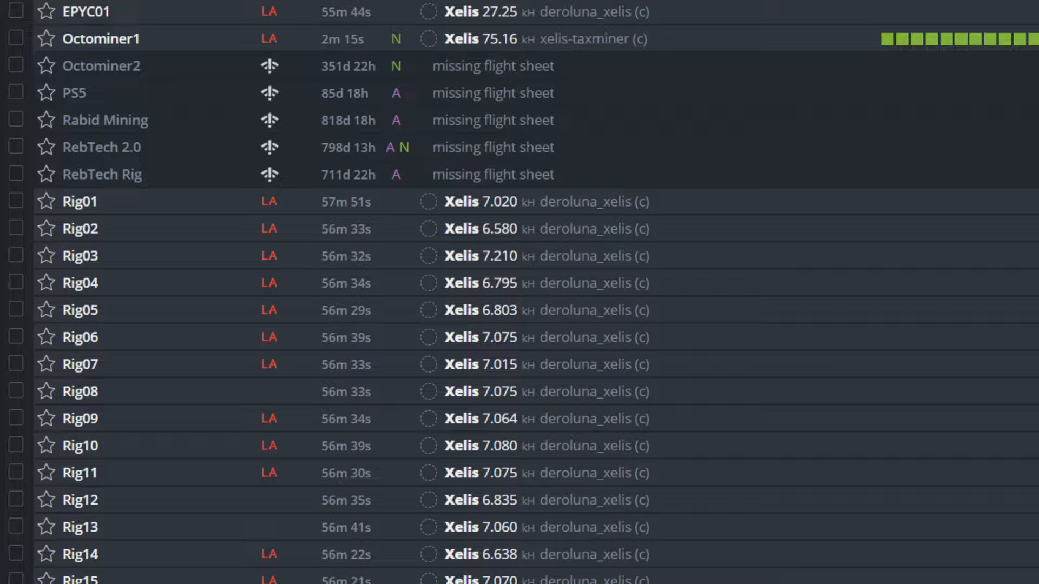
scroll(down, 3)
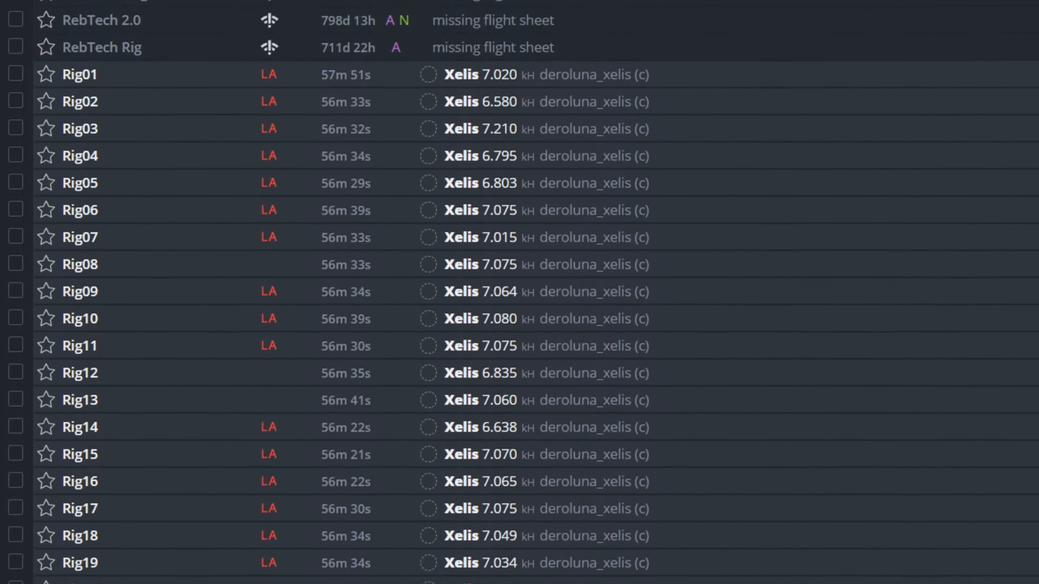
scroll(down, 3)
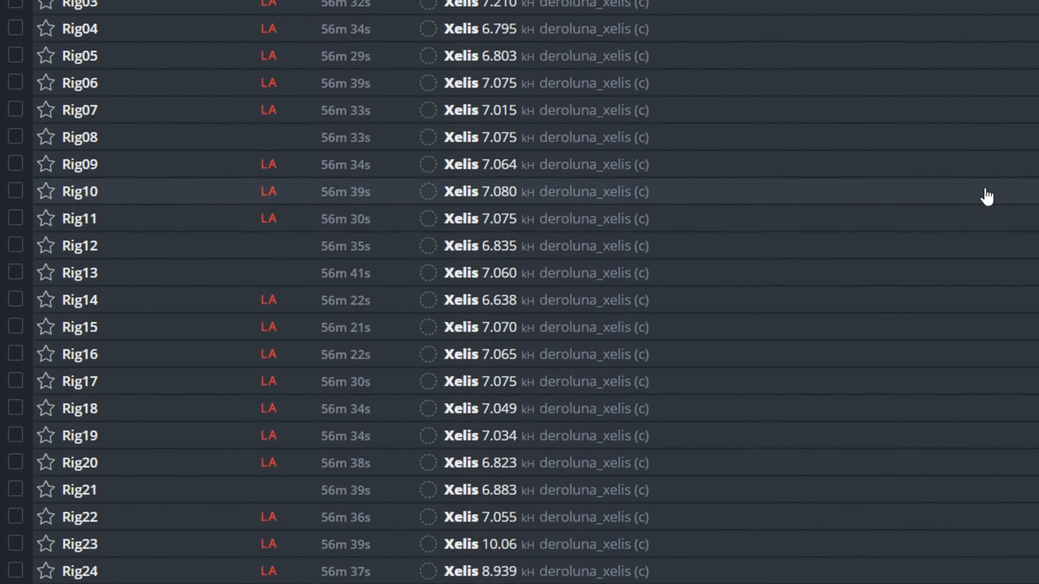
scroll(down, 3)
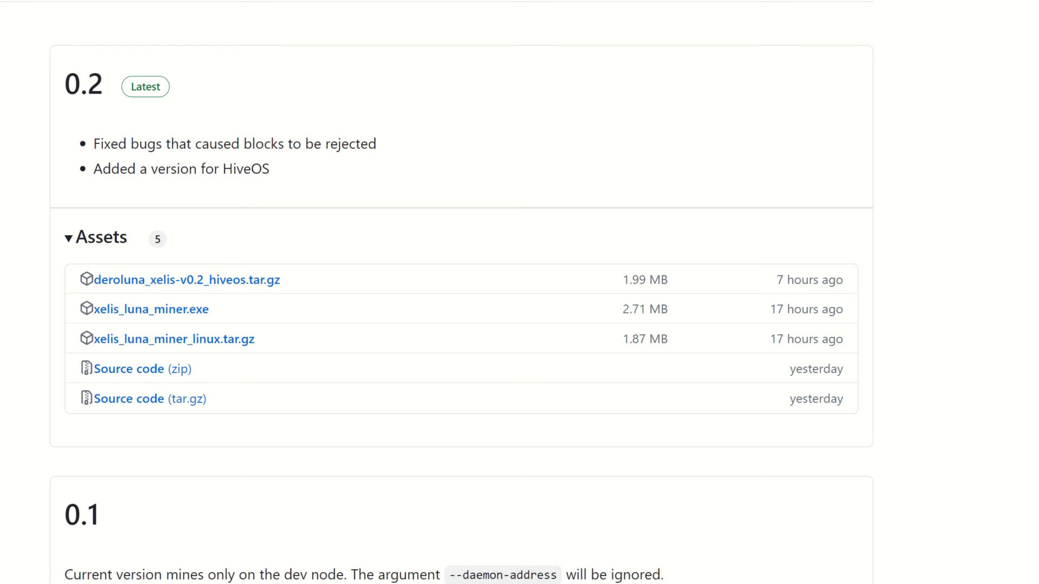
mouse_move(2, 286)
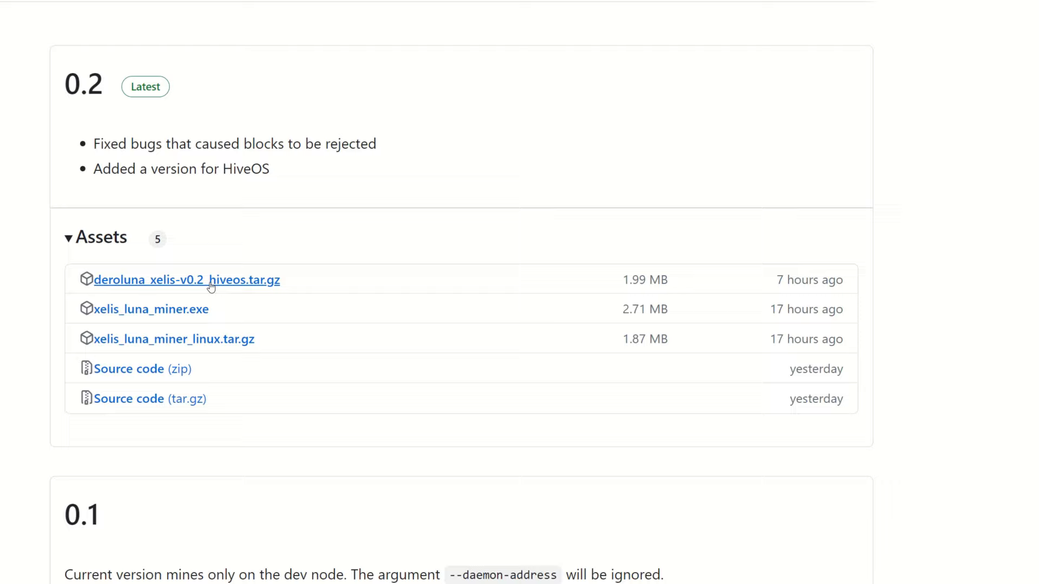
right_click(186, 279)
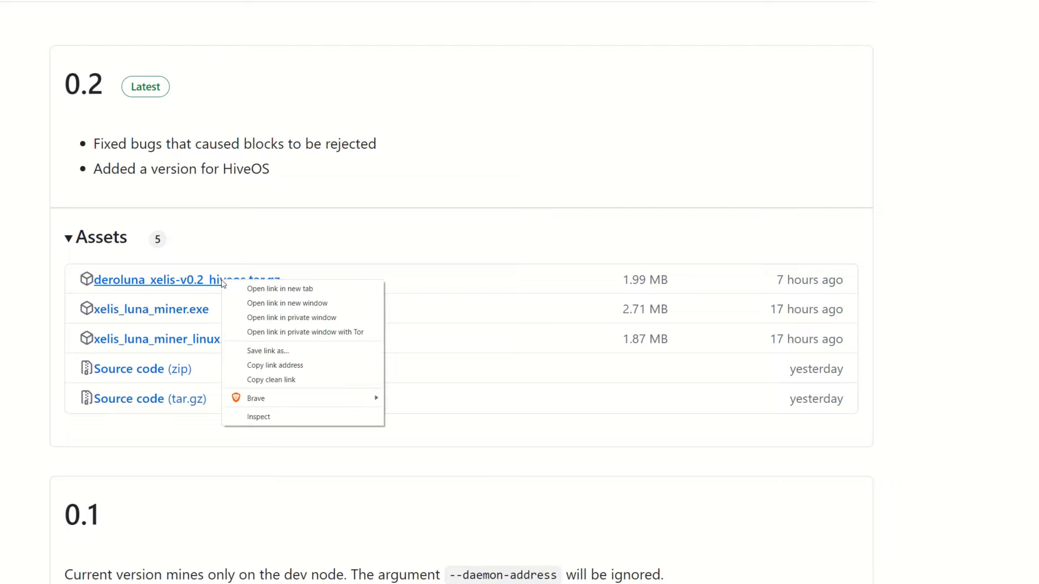
mouse_move(274, 365)
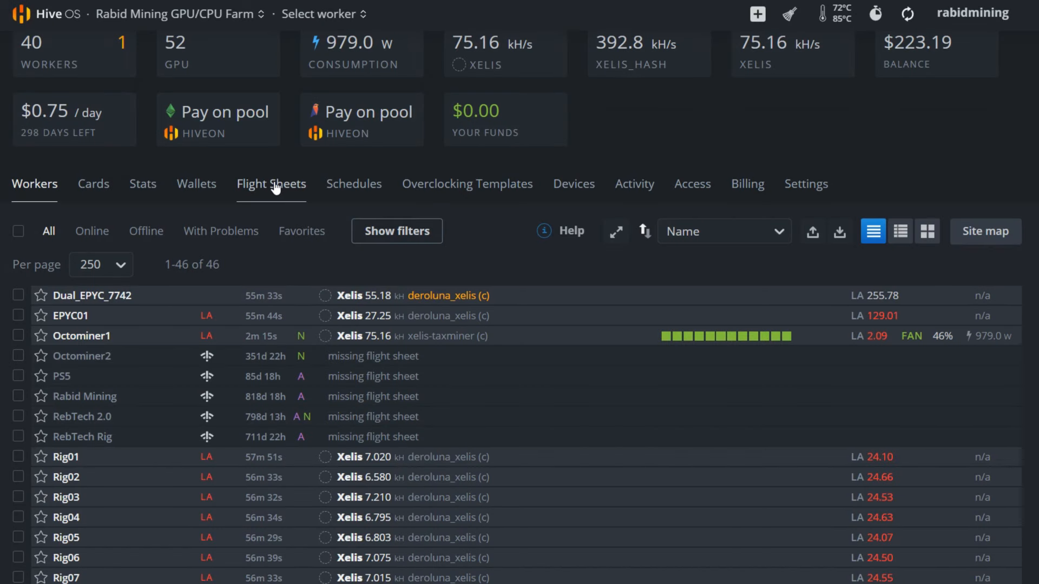
Step: Open the Rig01 worker and view its Xelis DEROLUNA CPU flight sheet
click(65, 456)
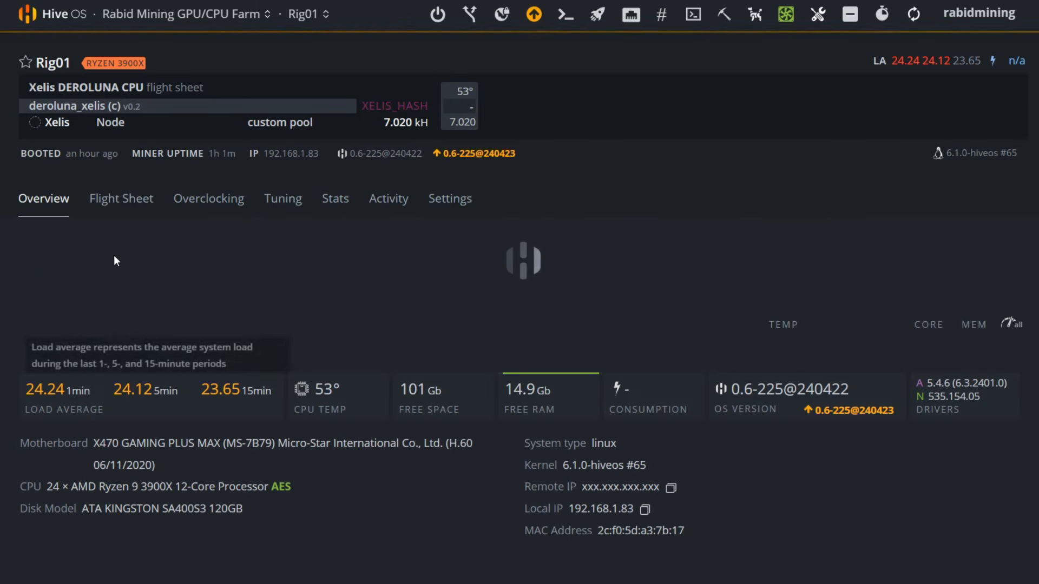
click(120, 198)
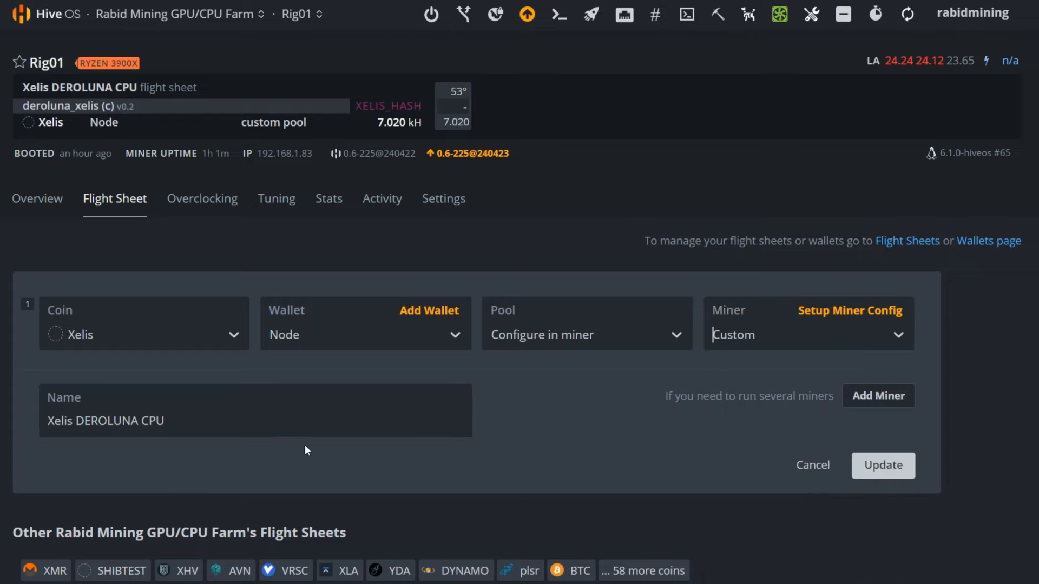
Step: In the custom miner config, set the wallet template to %WAL% and move to the pool URL ws://0.0.0.0:8080
click(850, 310)
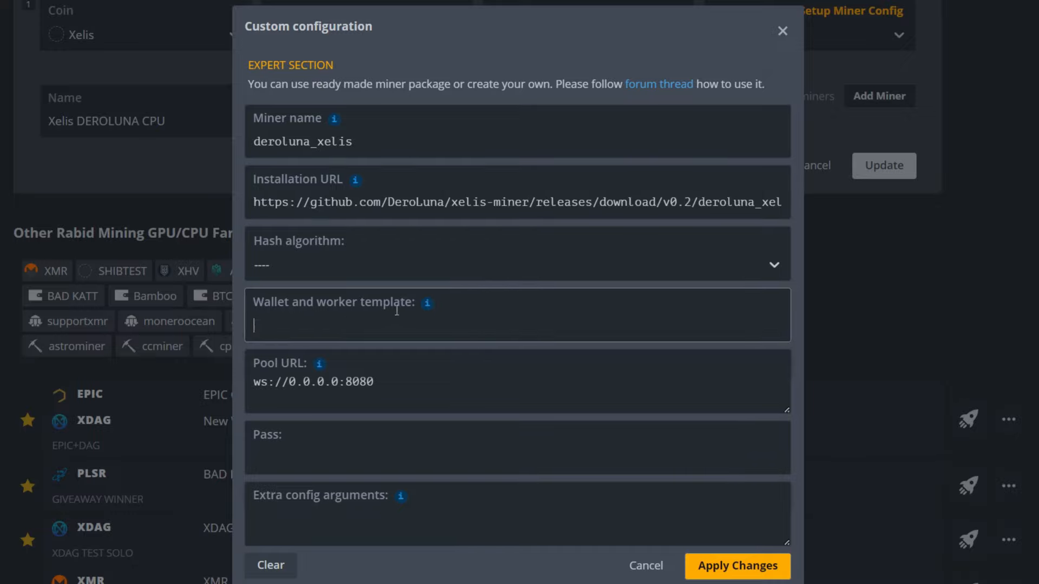
text(%WAL%.%WORKER_NAME%)
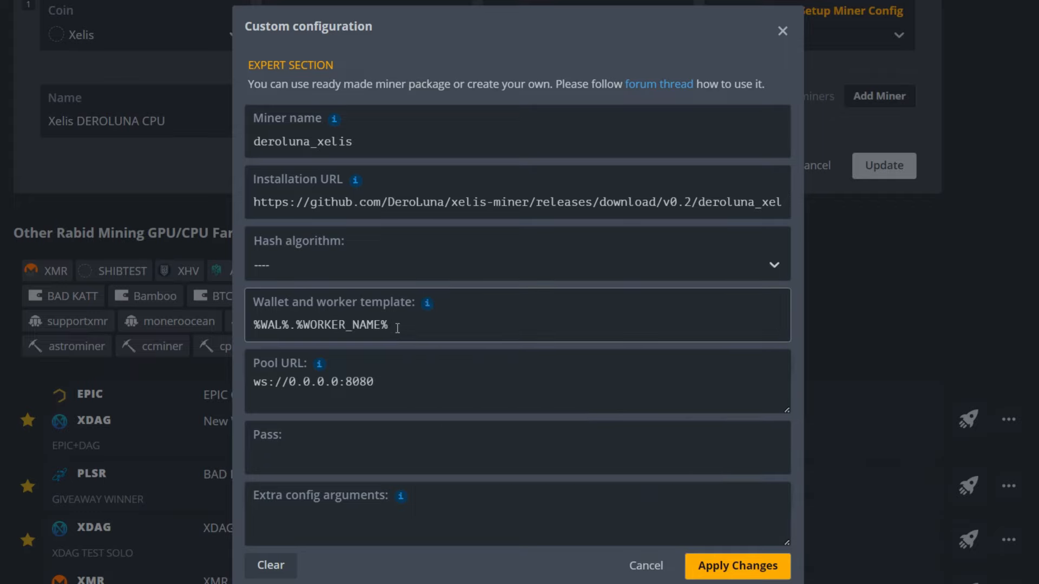
key(BackSpace)
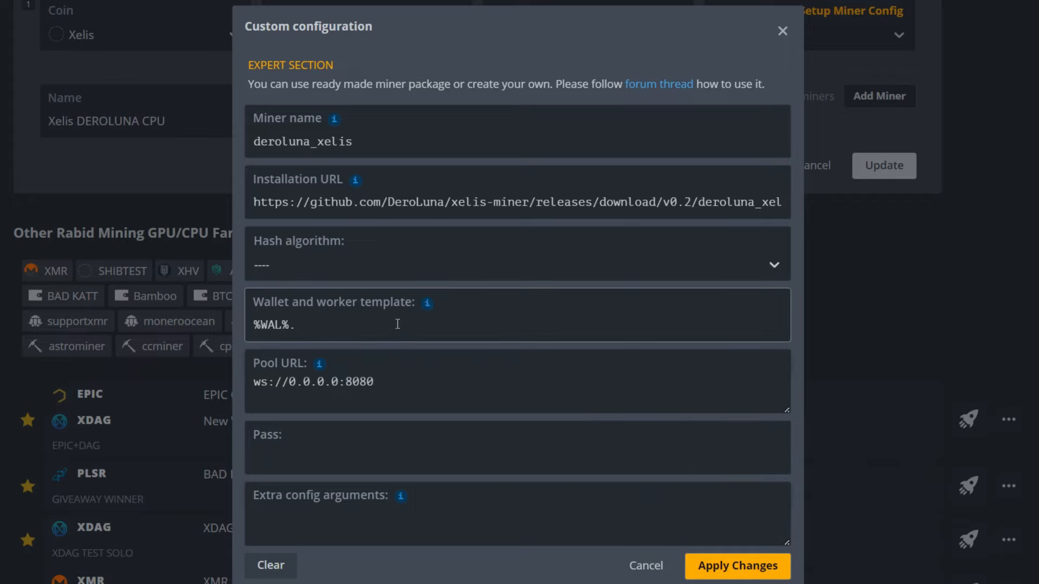
click(417, 384)
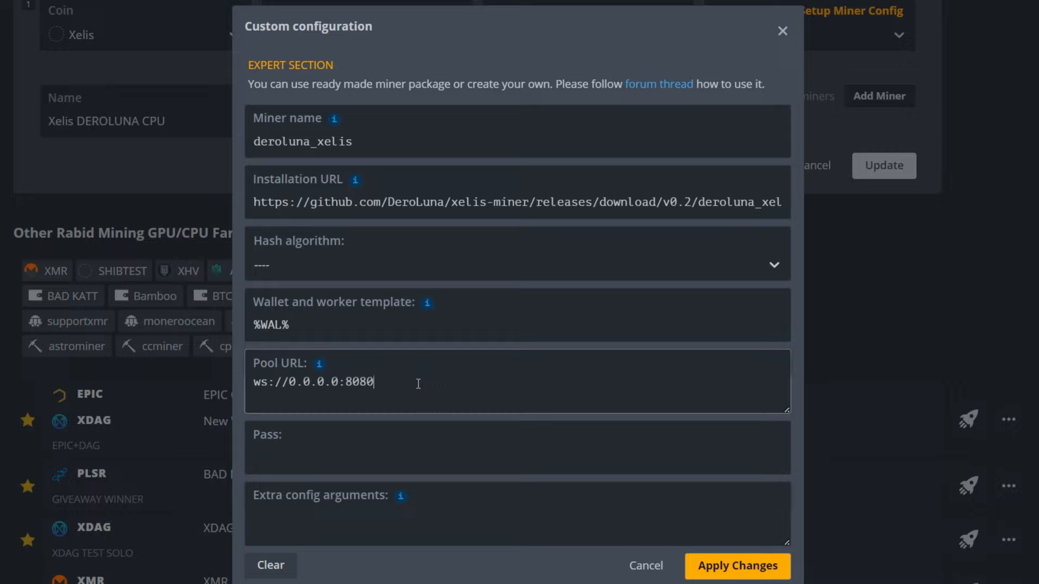
mouse_move(431, 384)
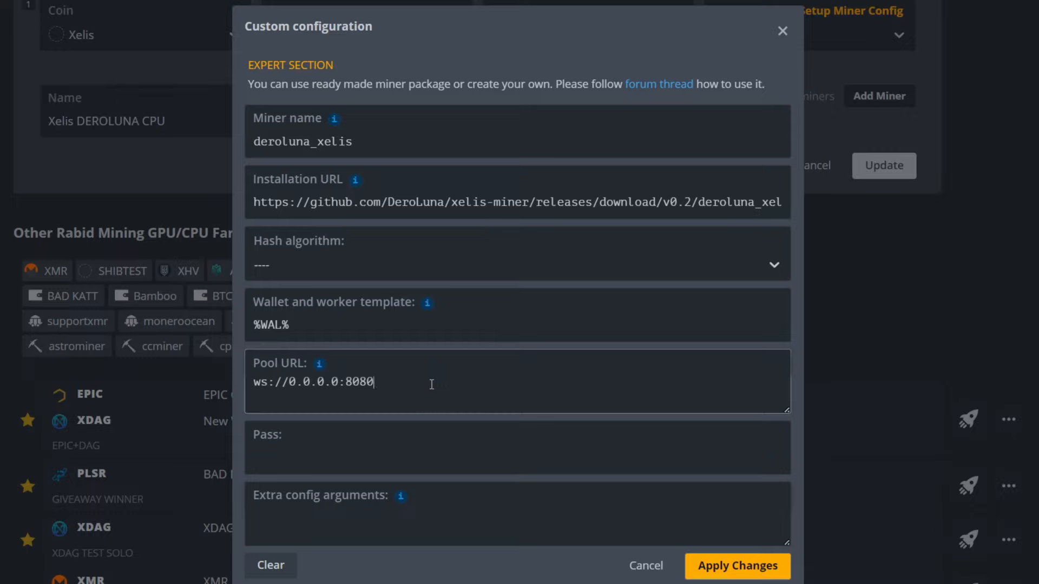
mouse_move(285, 394)
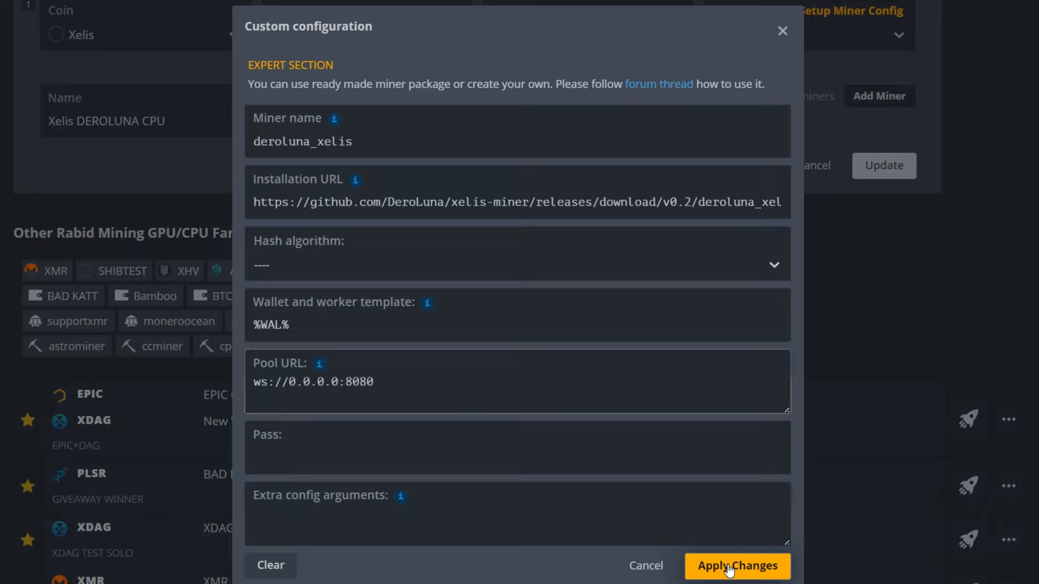
mouse_move(646, 566)
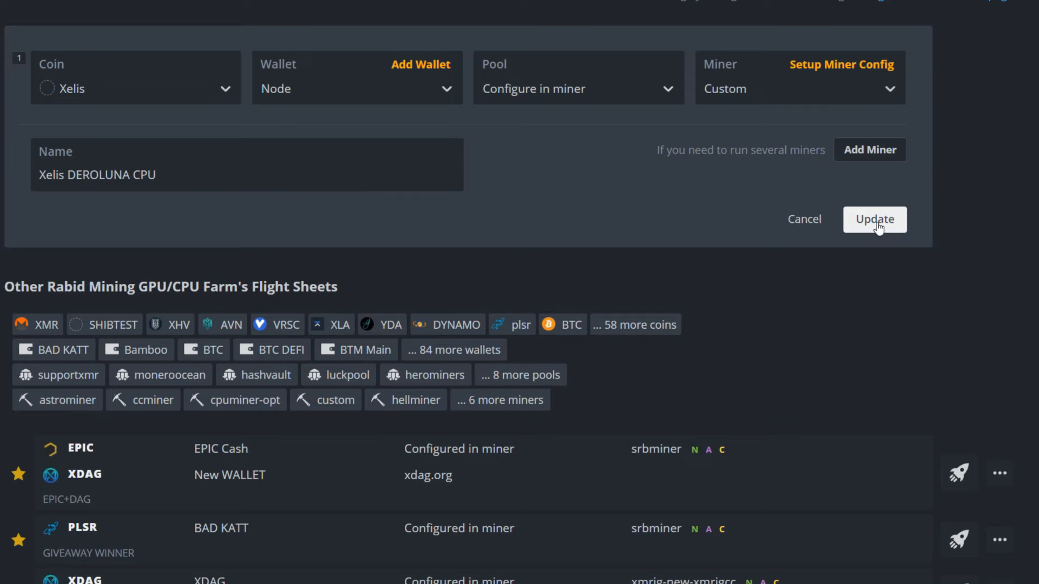
Step: Update the Xelis DEROLUNA CPU flight sheet so the rig picks up the new miner
click(874, 220)
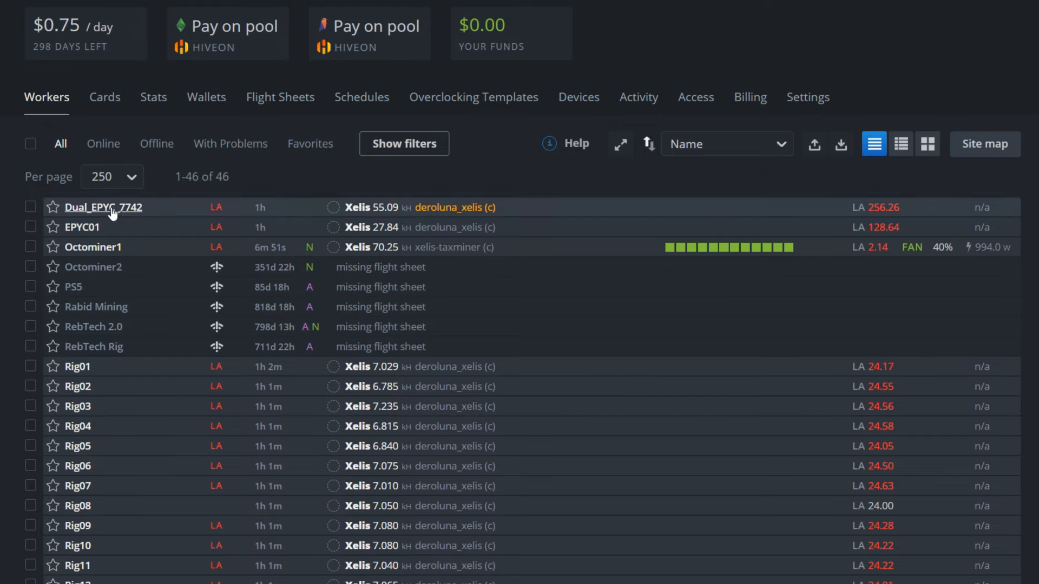
Step: View Dual_EPYC_7742's custom miner tuning argument -n 255 and cancel without changes
click(102, 207)
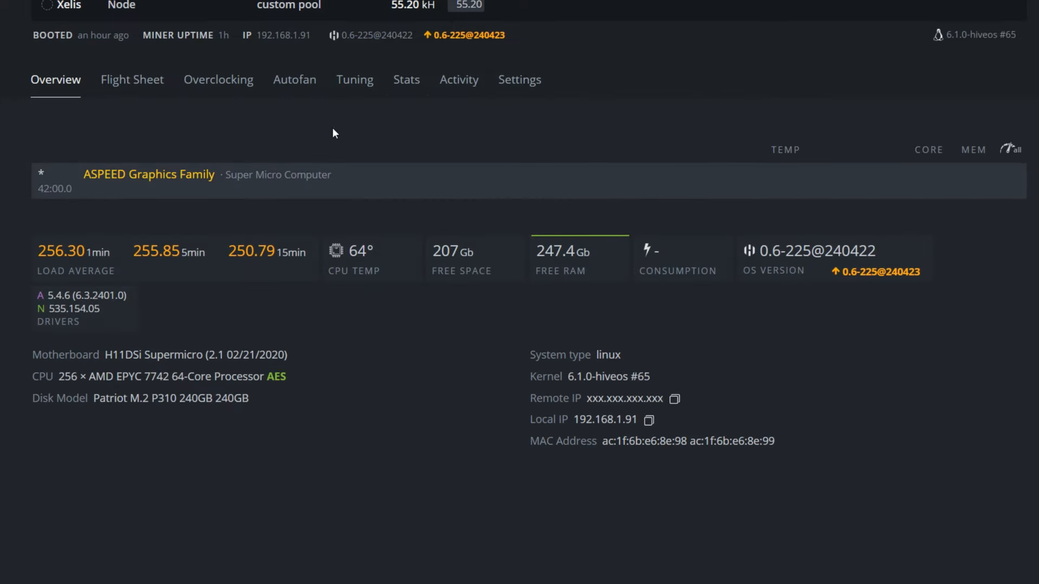
click(355, 79)
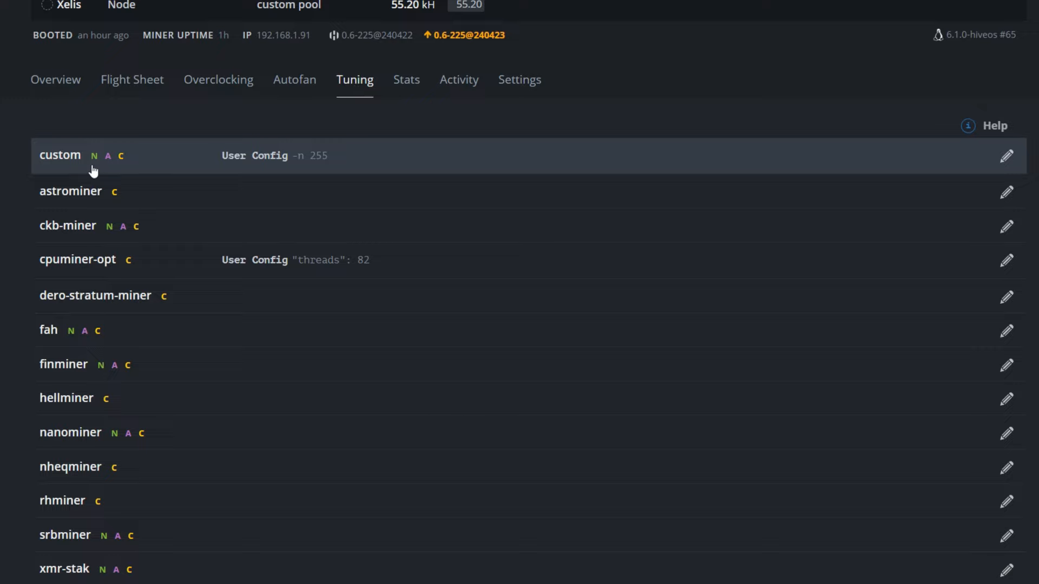
click(1005, 154)
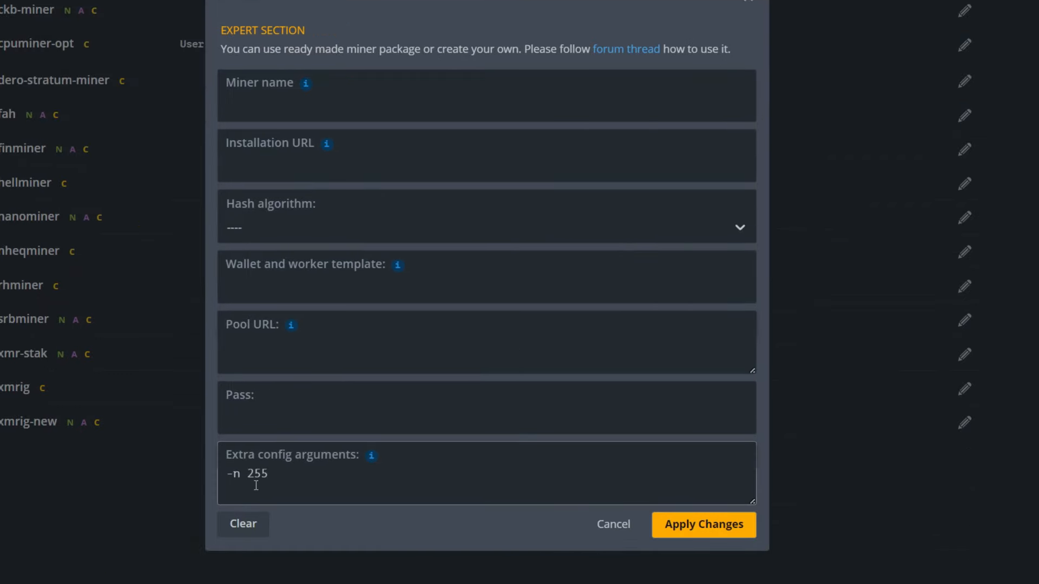
mouse_move(278, 481)
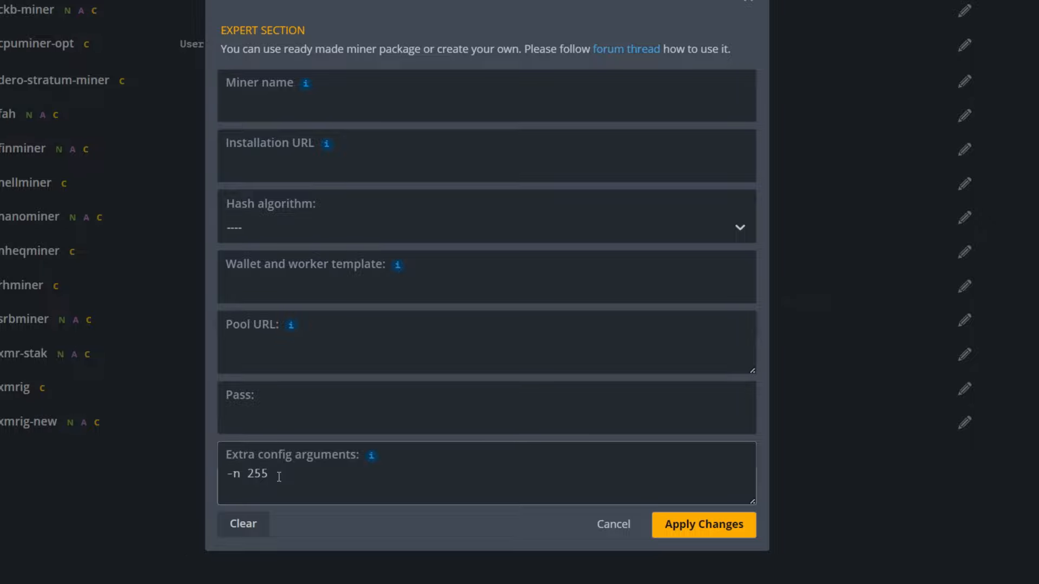
mouse_move(284, 481)
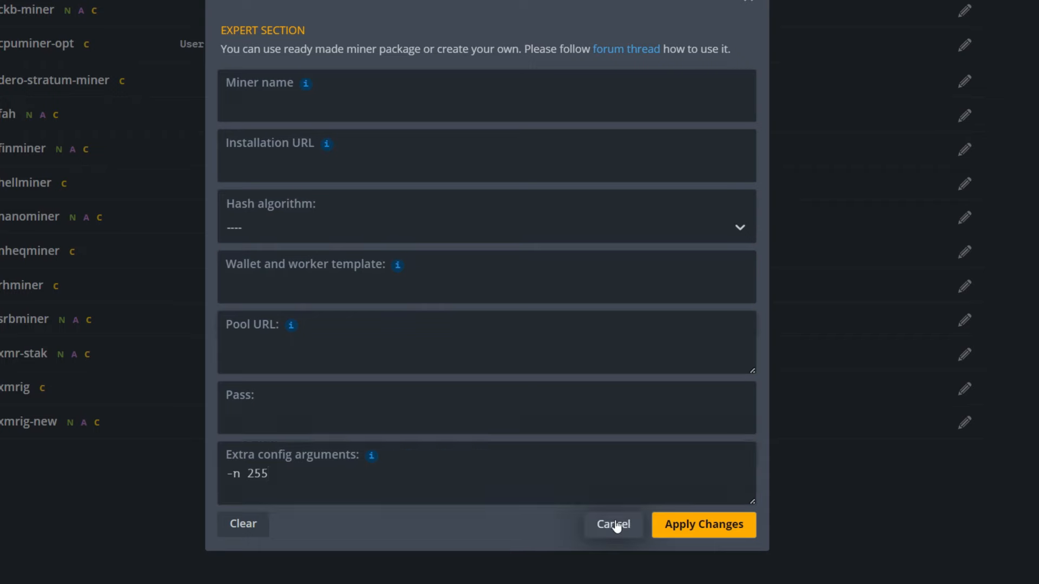
click(612, 523)
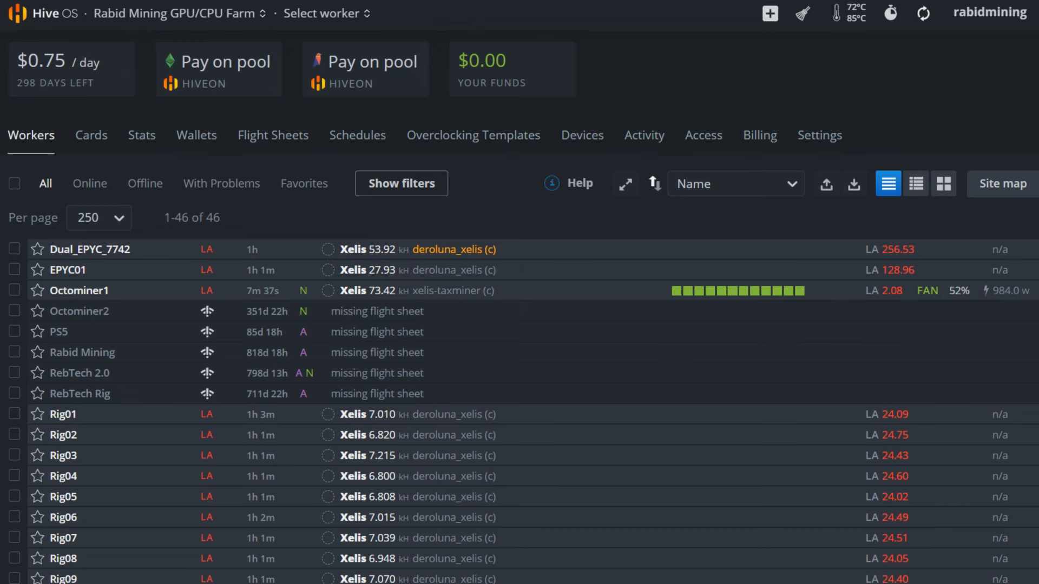
Step: Scroll the worker list to check Rig01–Rig19 hashing Xelis with deroluna_xelis at about 7 kH
scroll(down, 3)
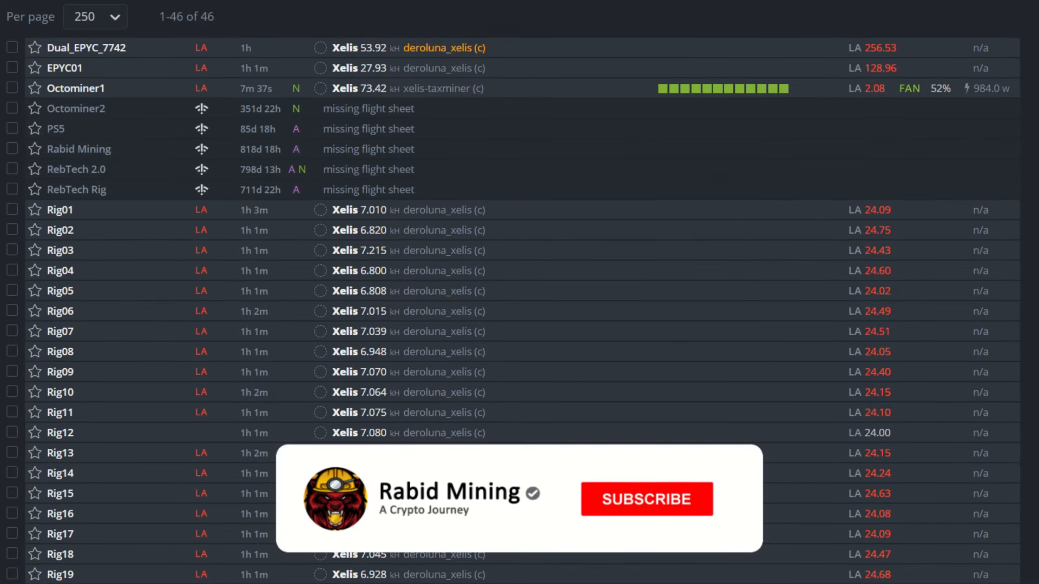
click(645, 499)
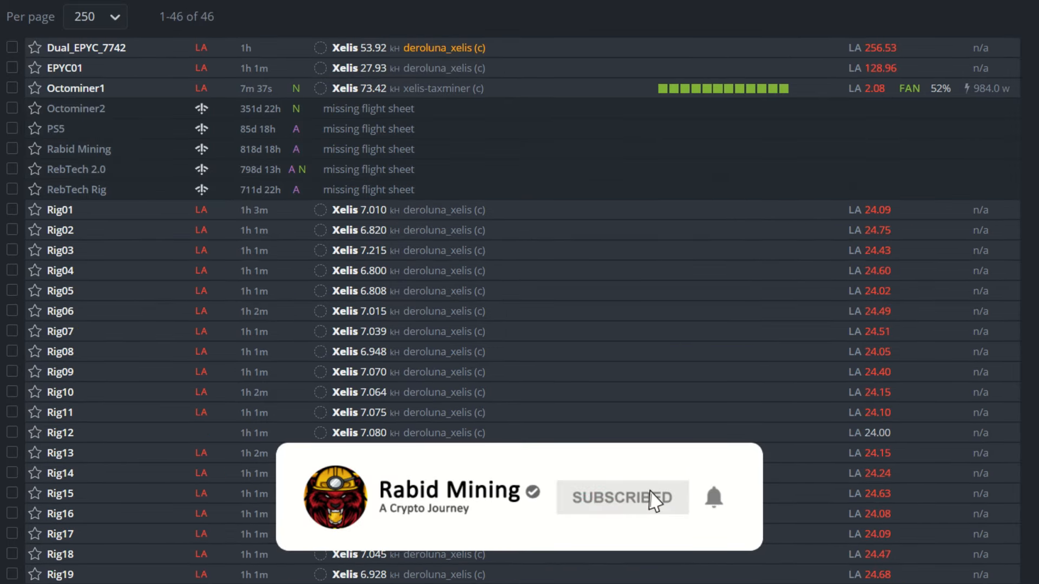